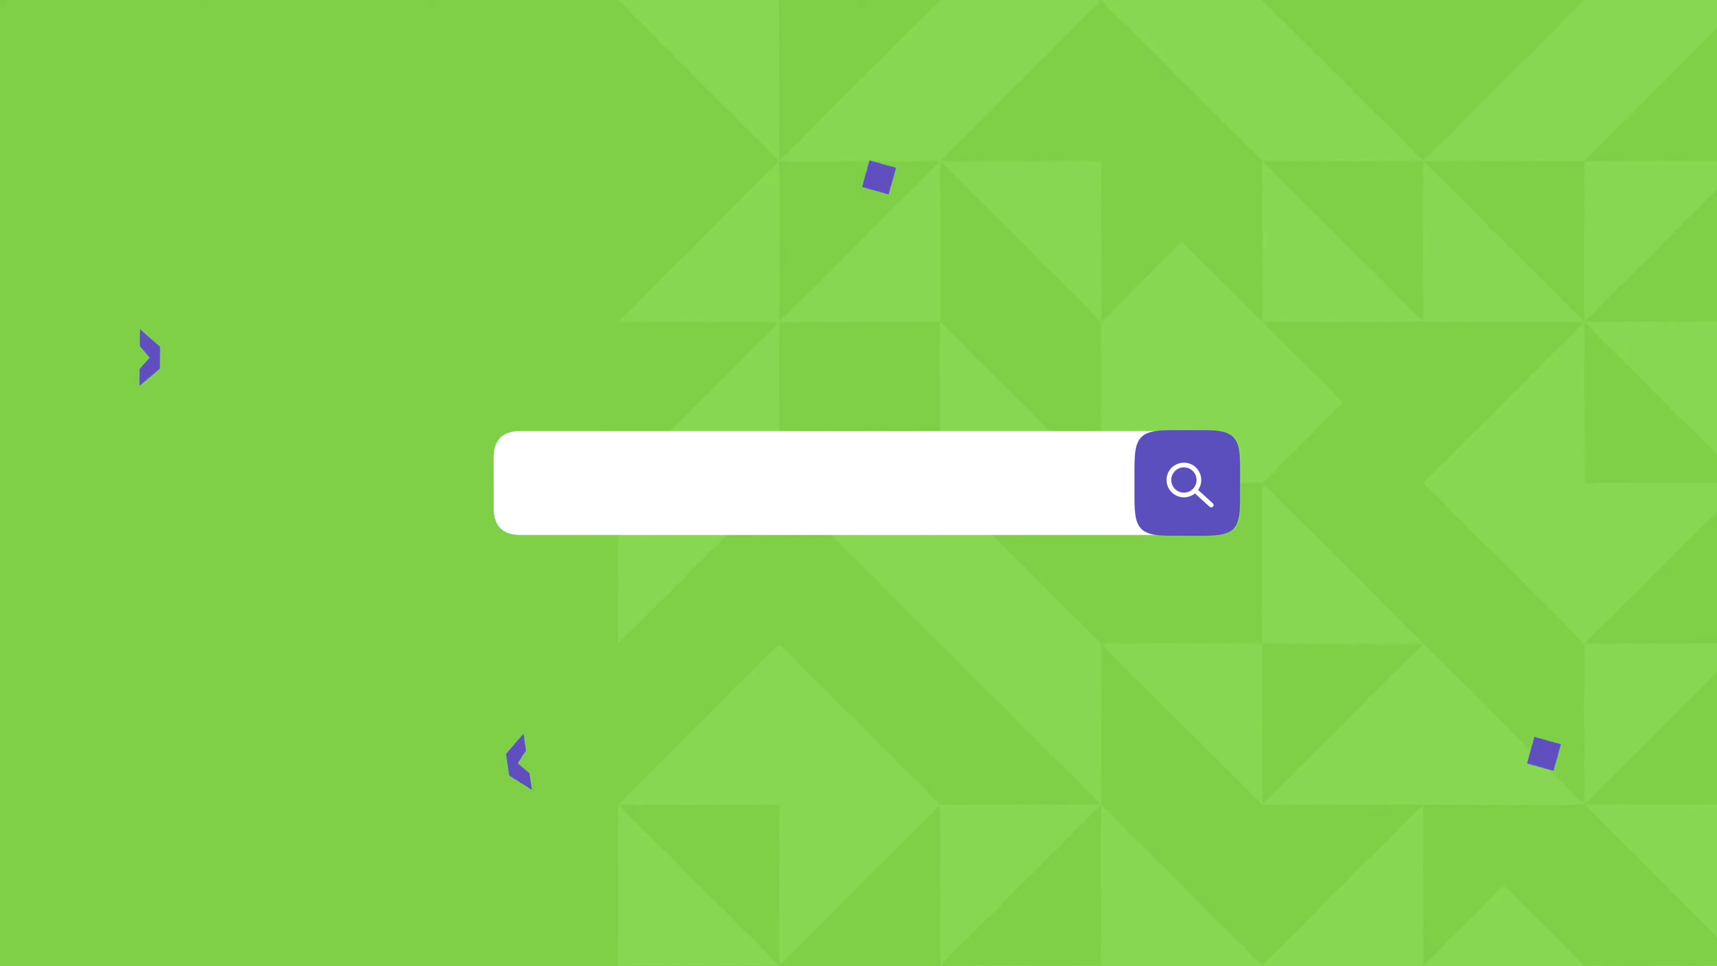
# Reach the Monetag login page and enter the account email and password
pyautogui.click(1185, 483)
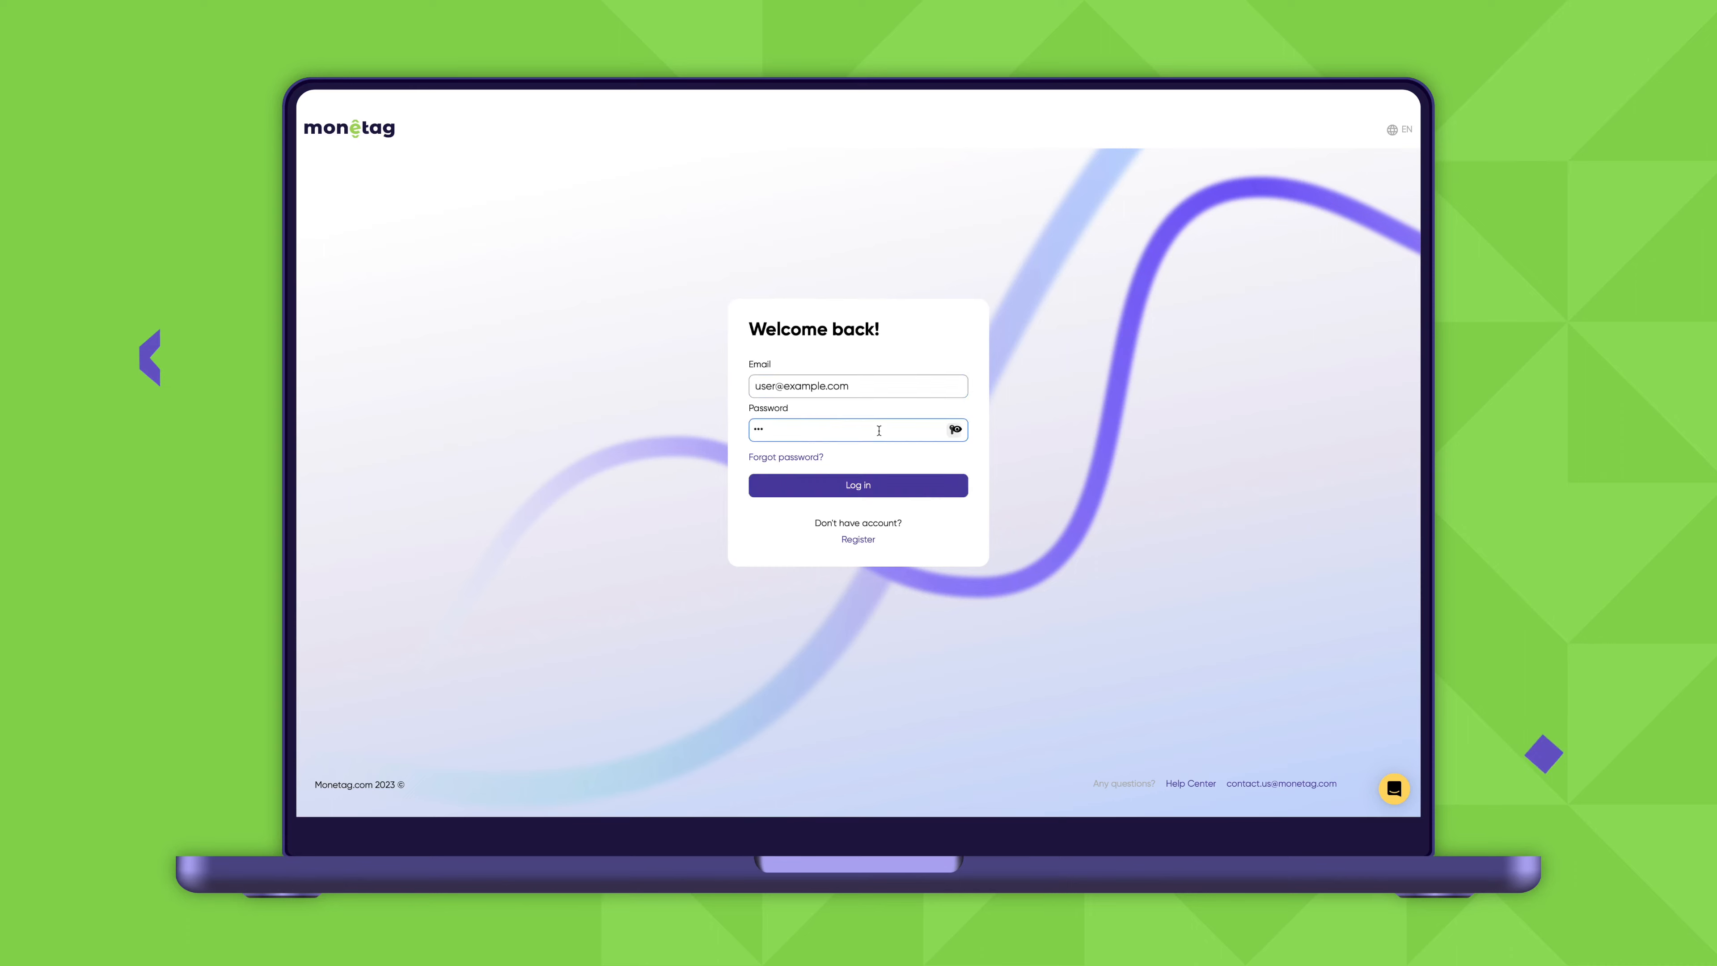
# Log in to the publisher dashboard and break the Statistics report down by country
pyautogui.click(857, 485)
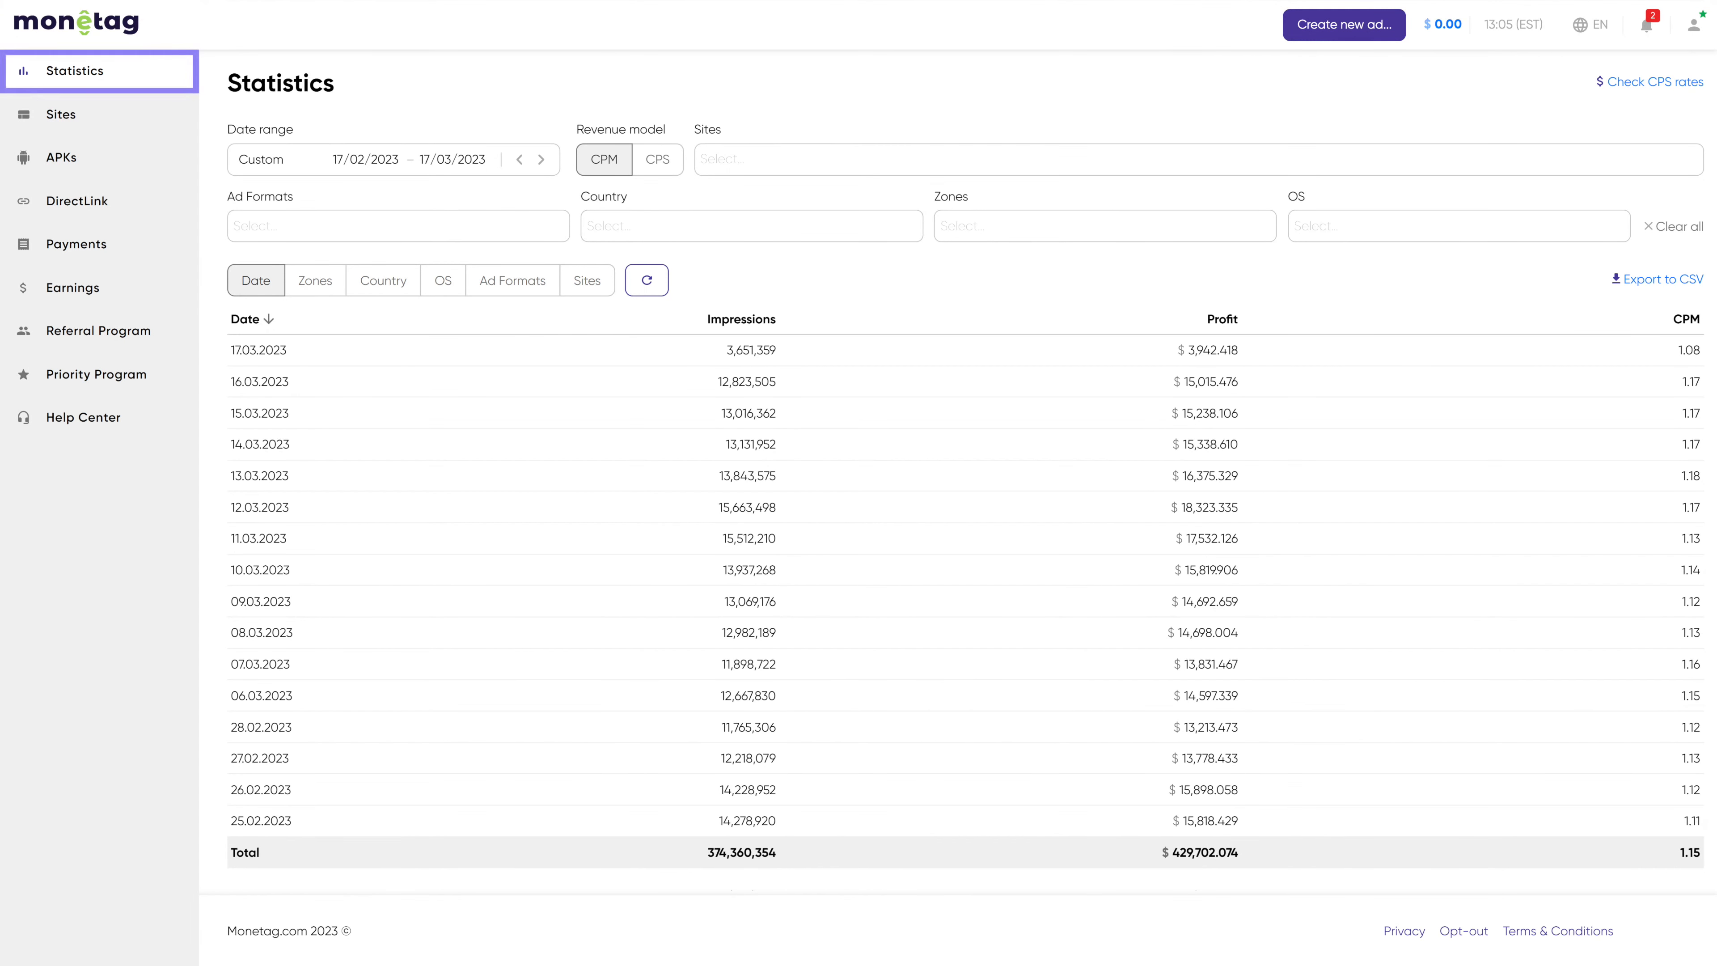
pyautogui.moveTo(471, 233)
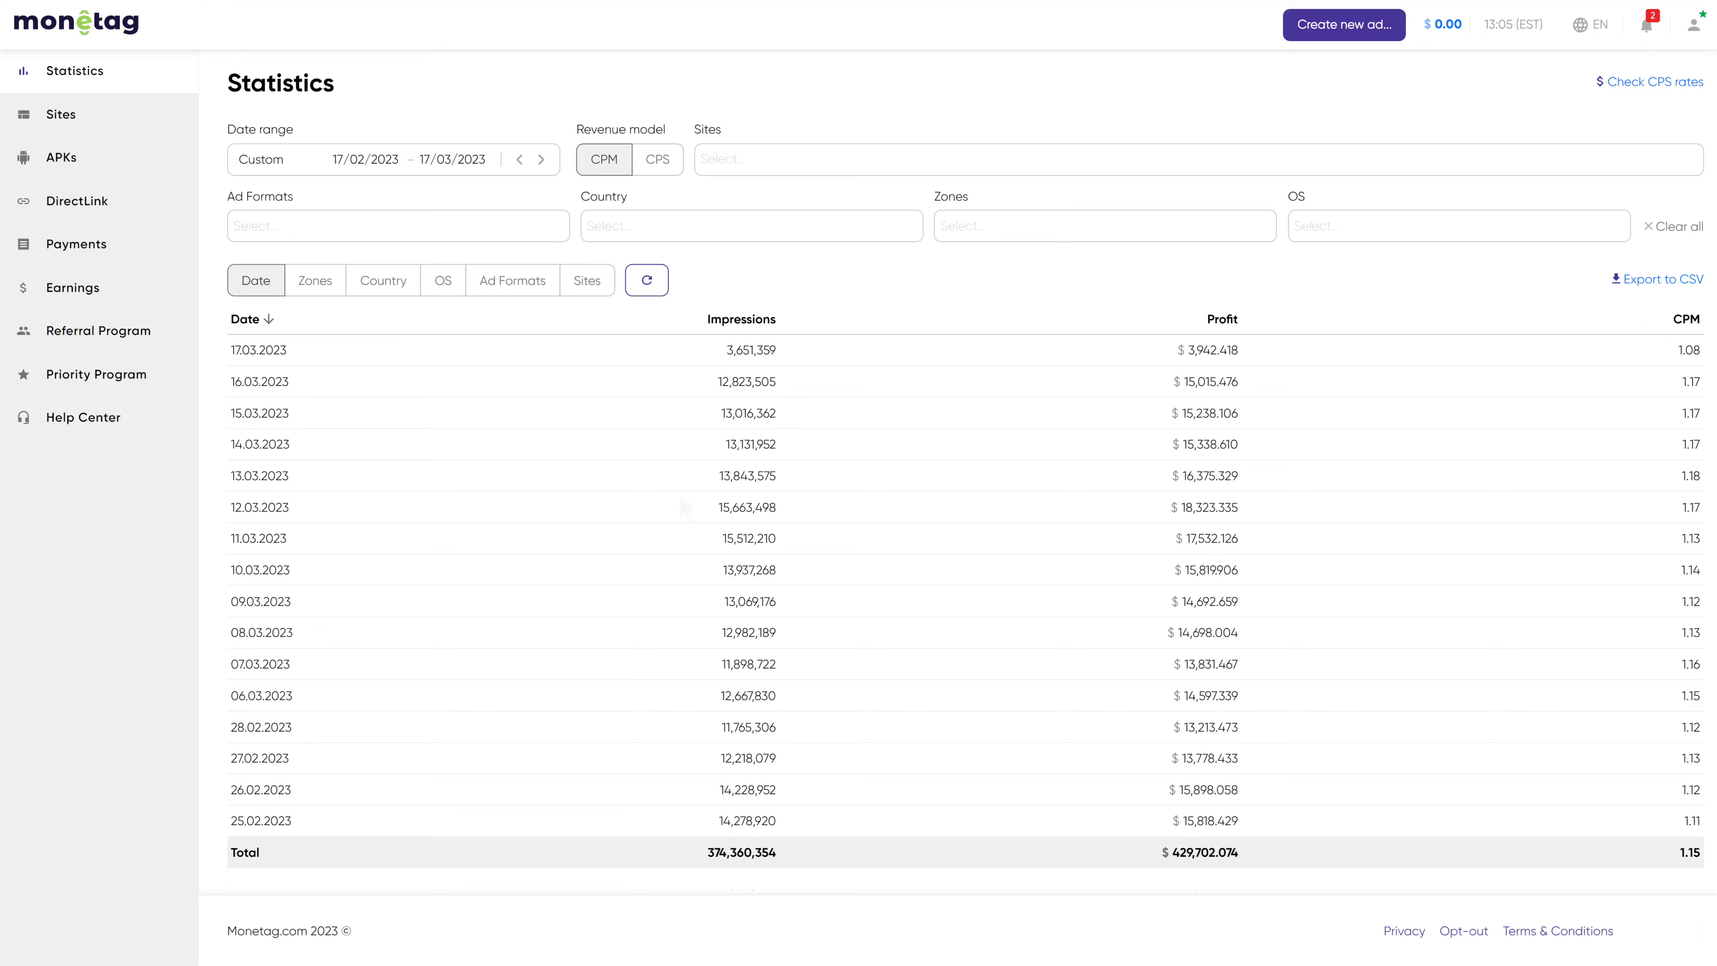
pyautogui.click(381, 280)
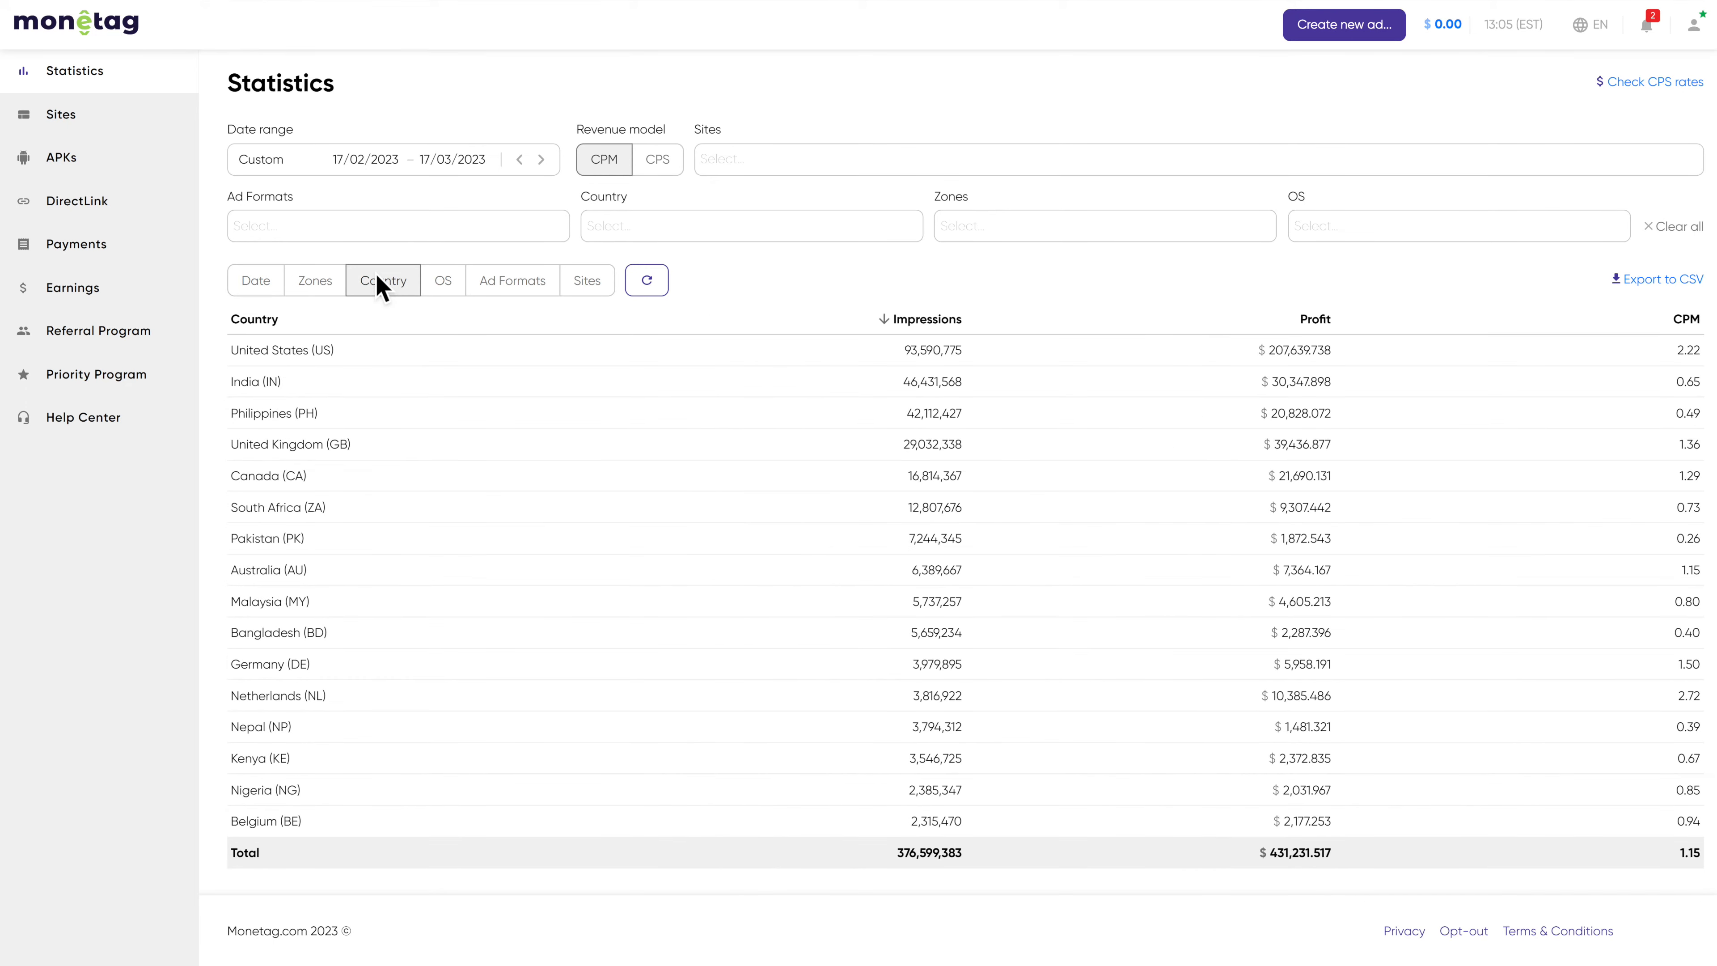
# Switch the statistics breakdown to operating system, then to sites
pyautogui.click(442, 280)
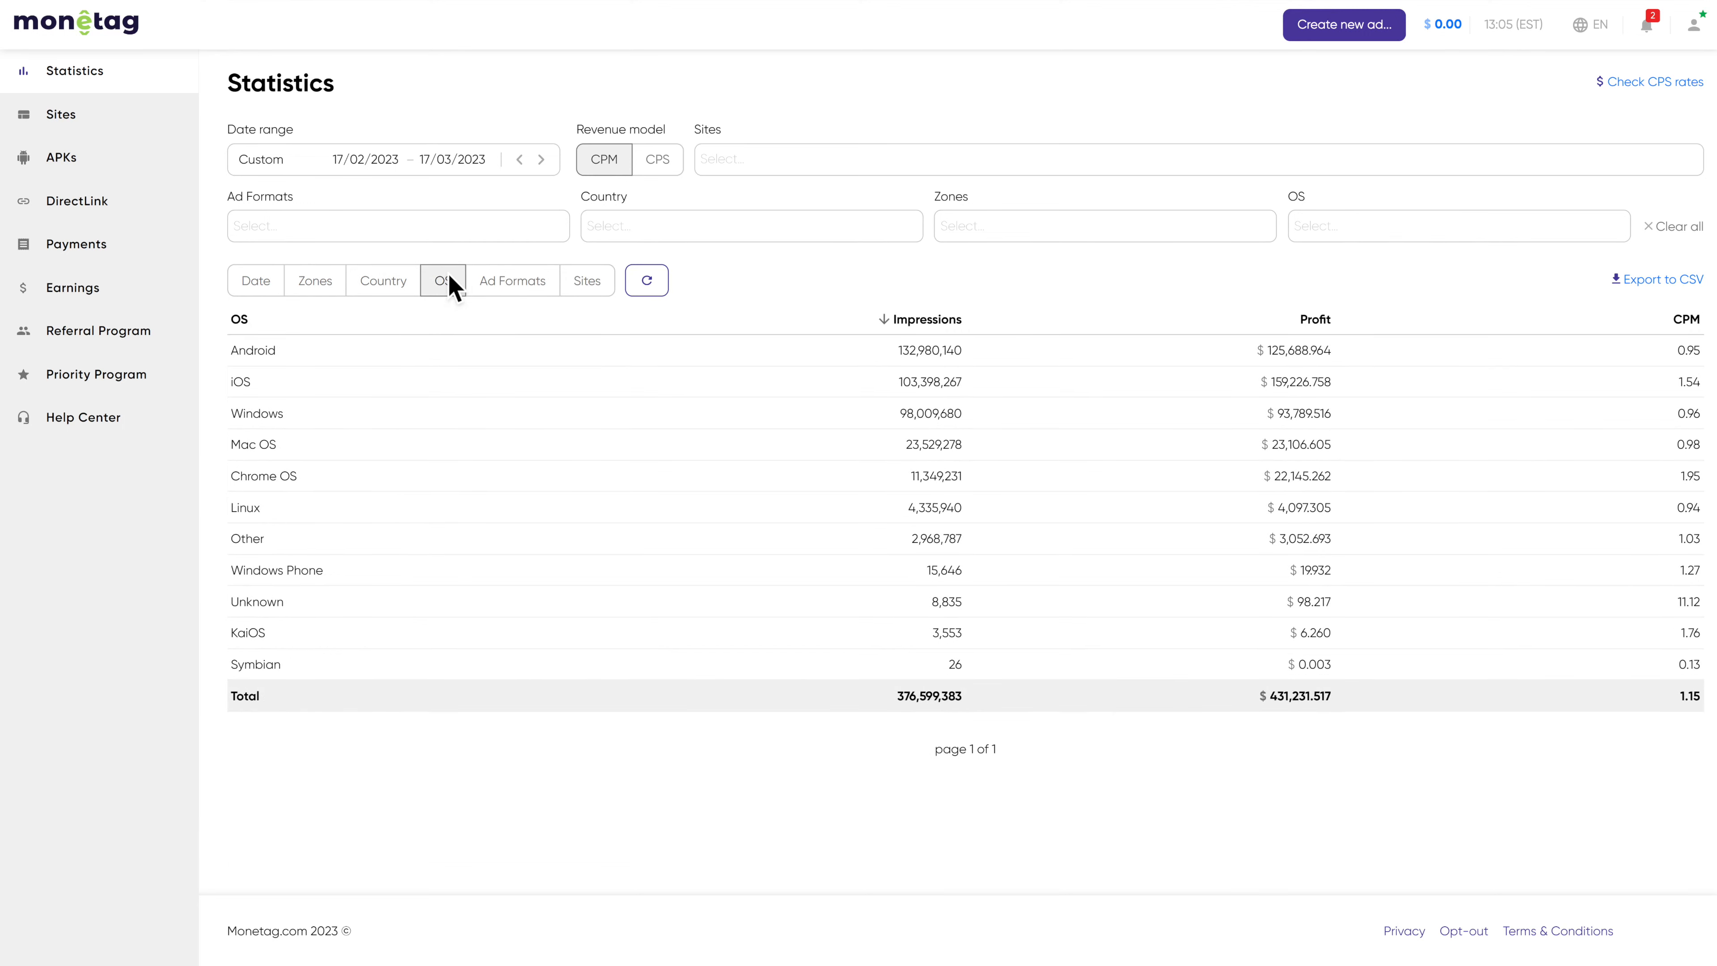
pyautogui.click(586, 280)
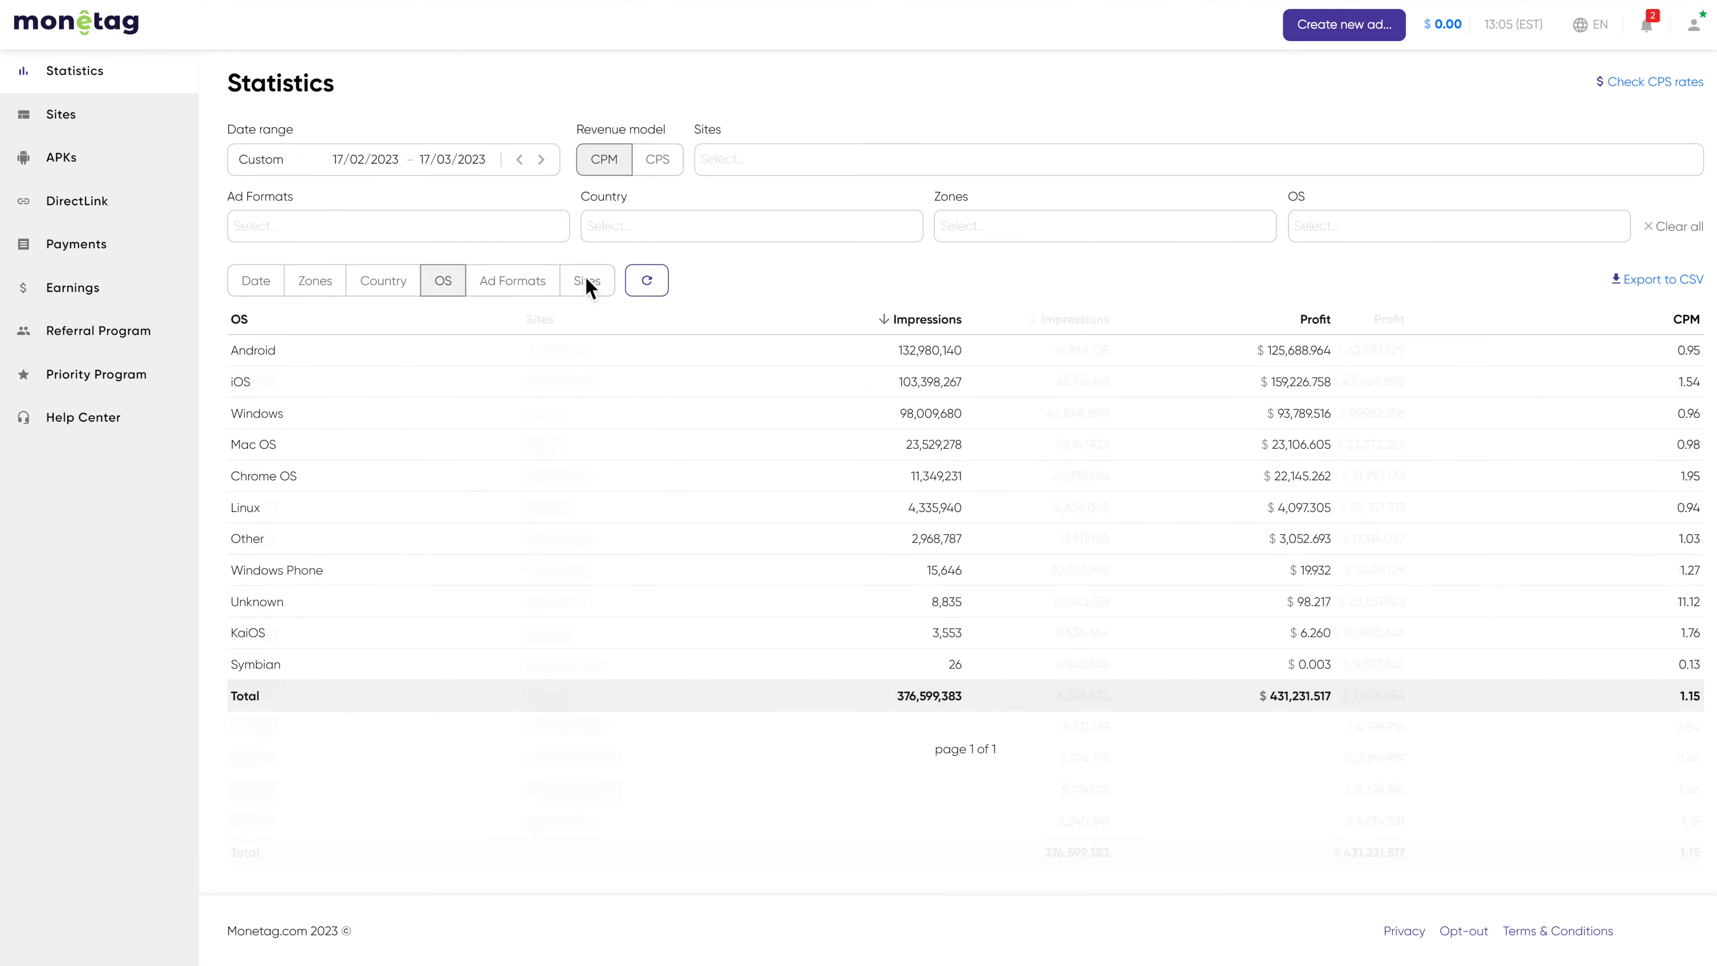
pyautogui.click(587, 280)
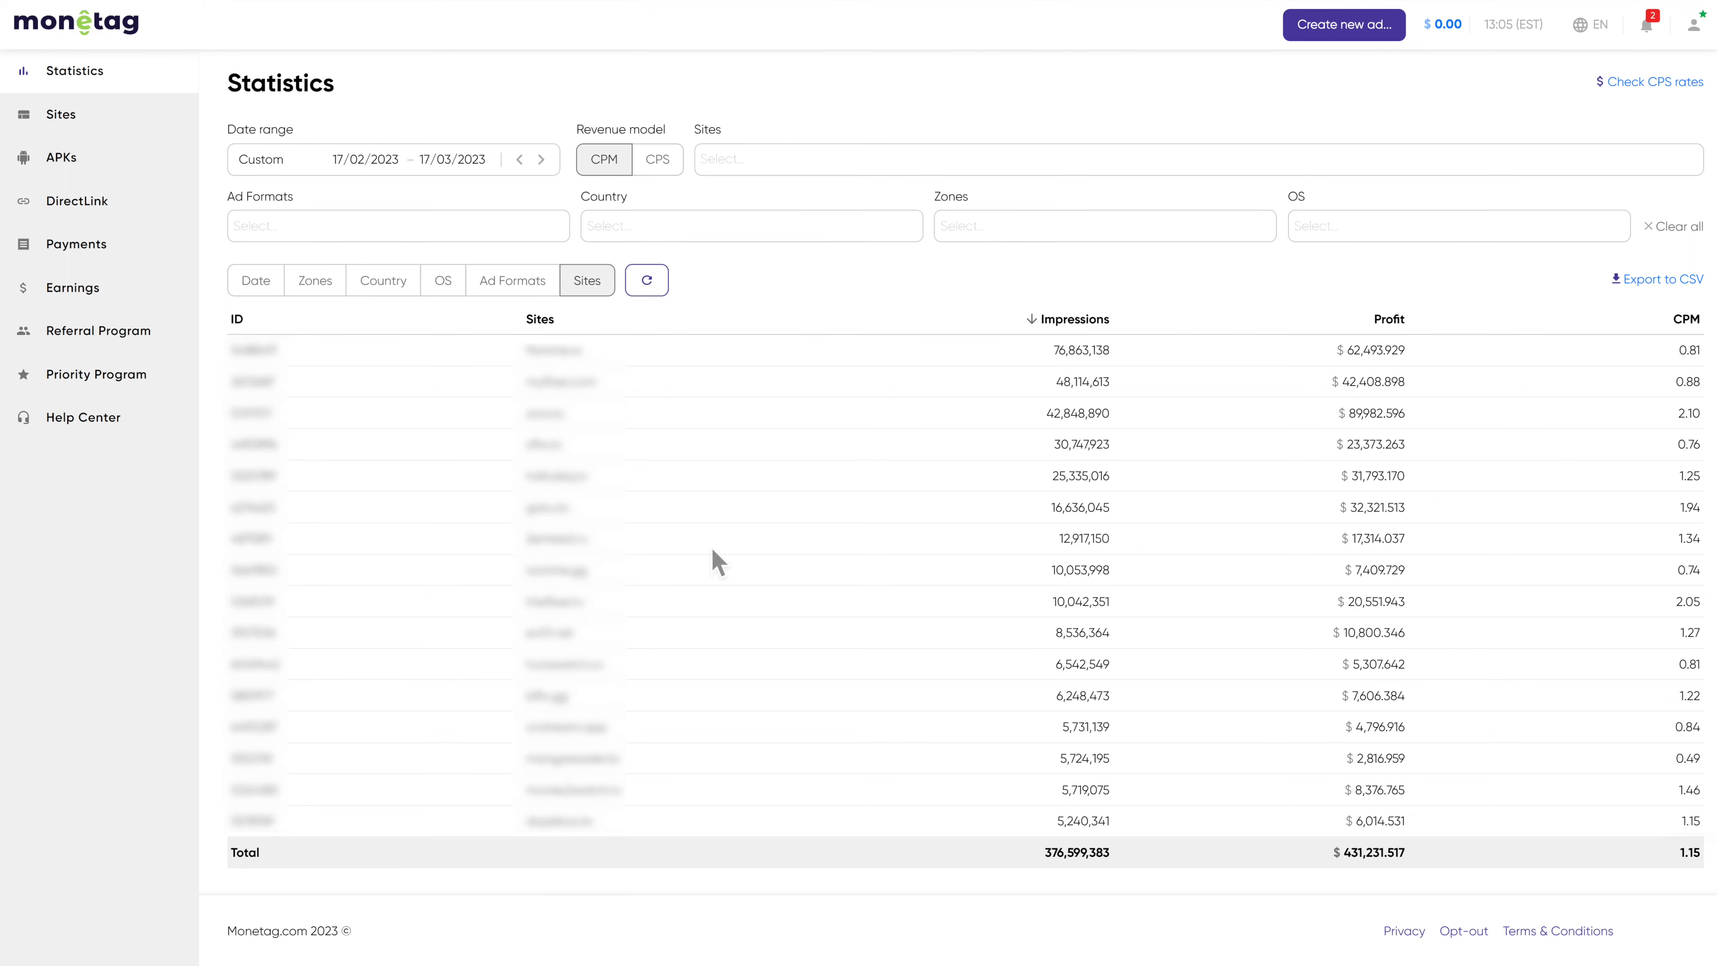
# Review the Payments history, then show the Payment Methods list (PayPal, Skrill, Webmoney, Payoneer, wire)
pyautogui.click(76, 243)
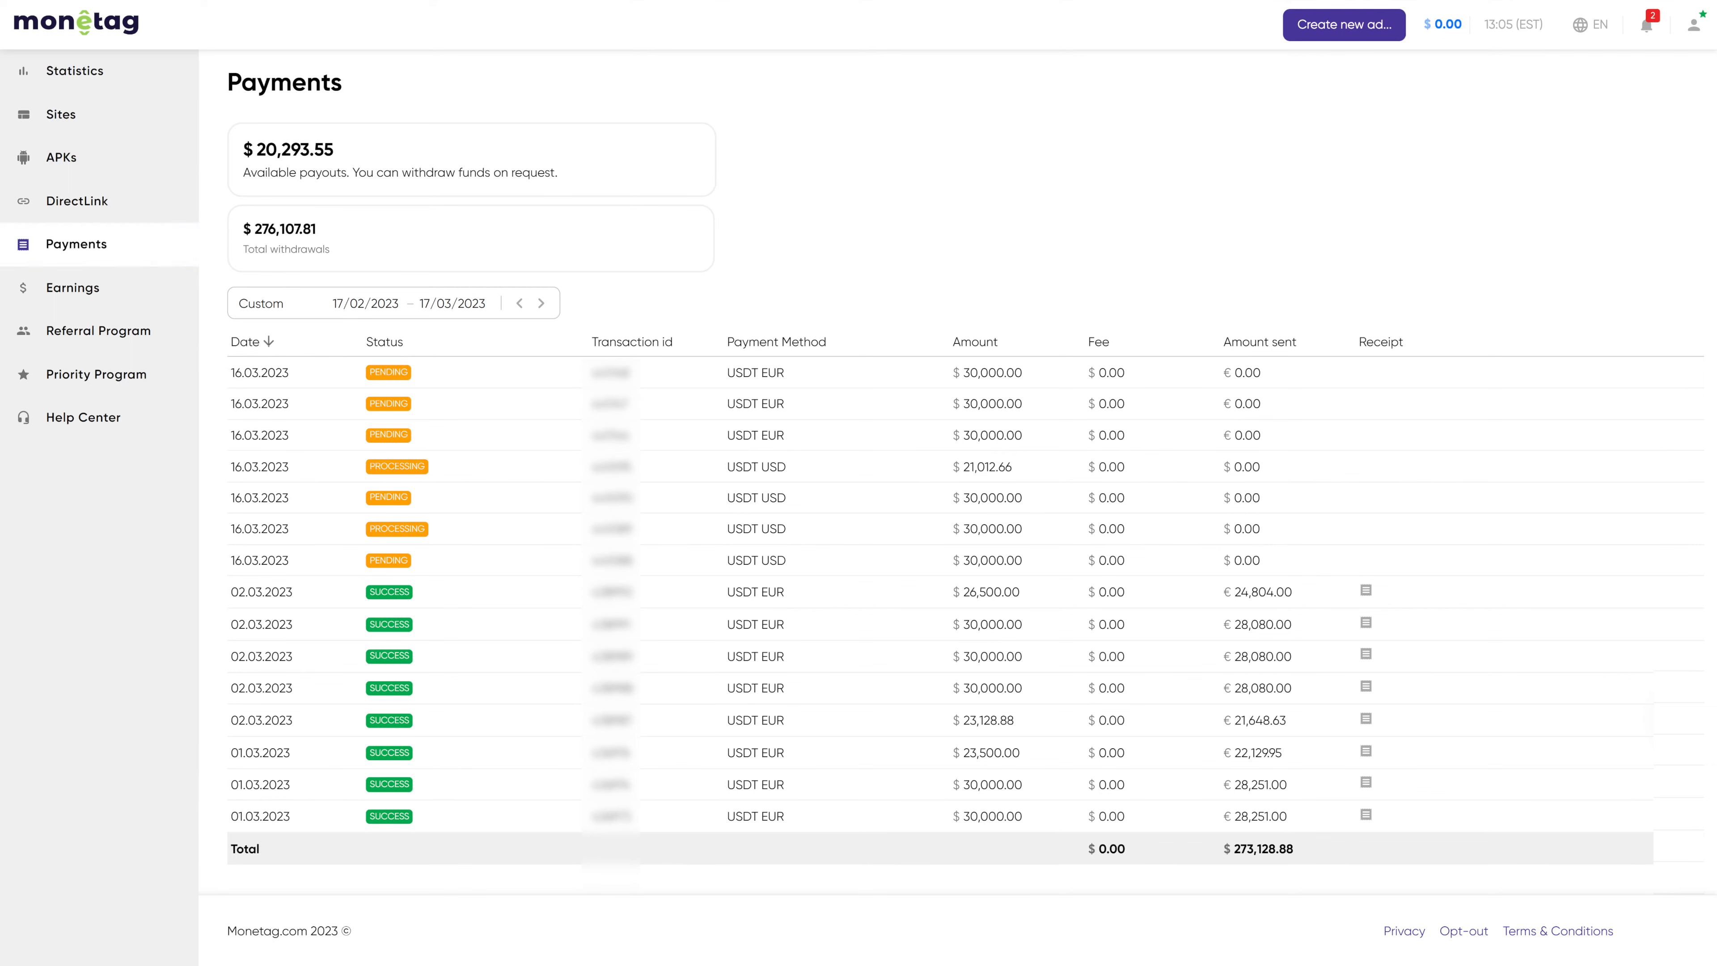
pyautogui.click(1699, 25)
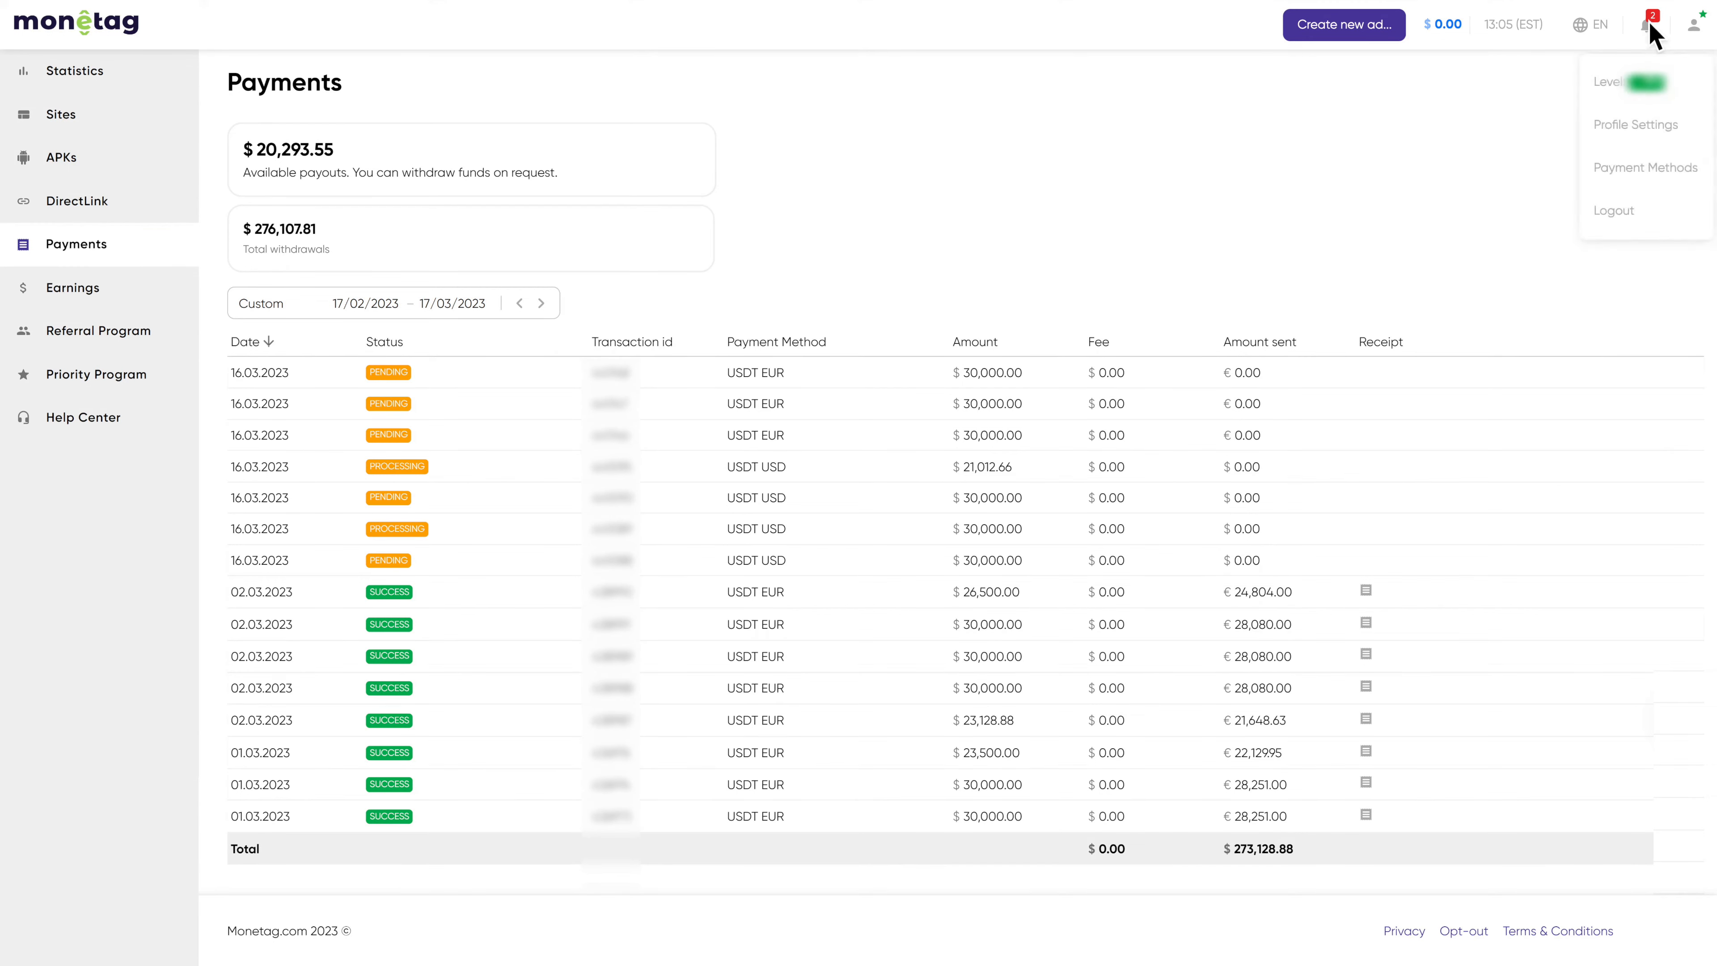
pyautogui.click(1643, 167)
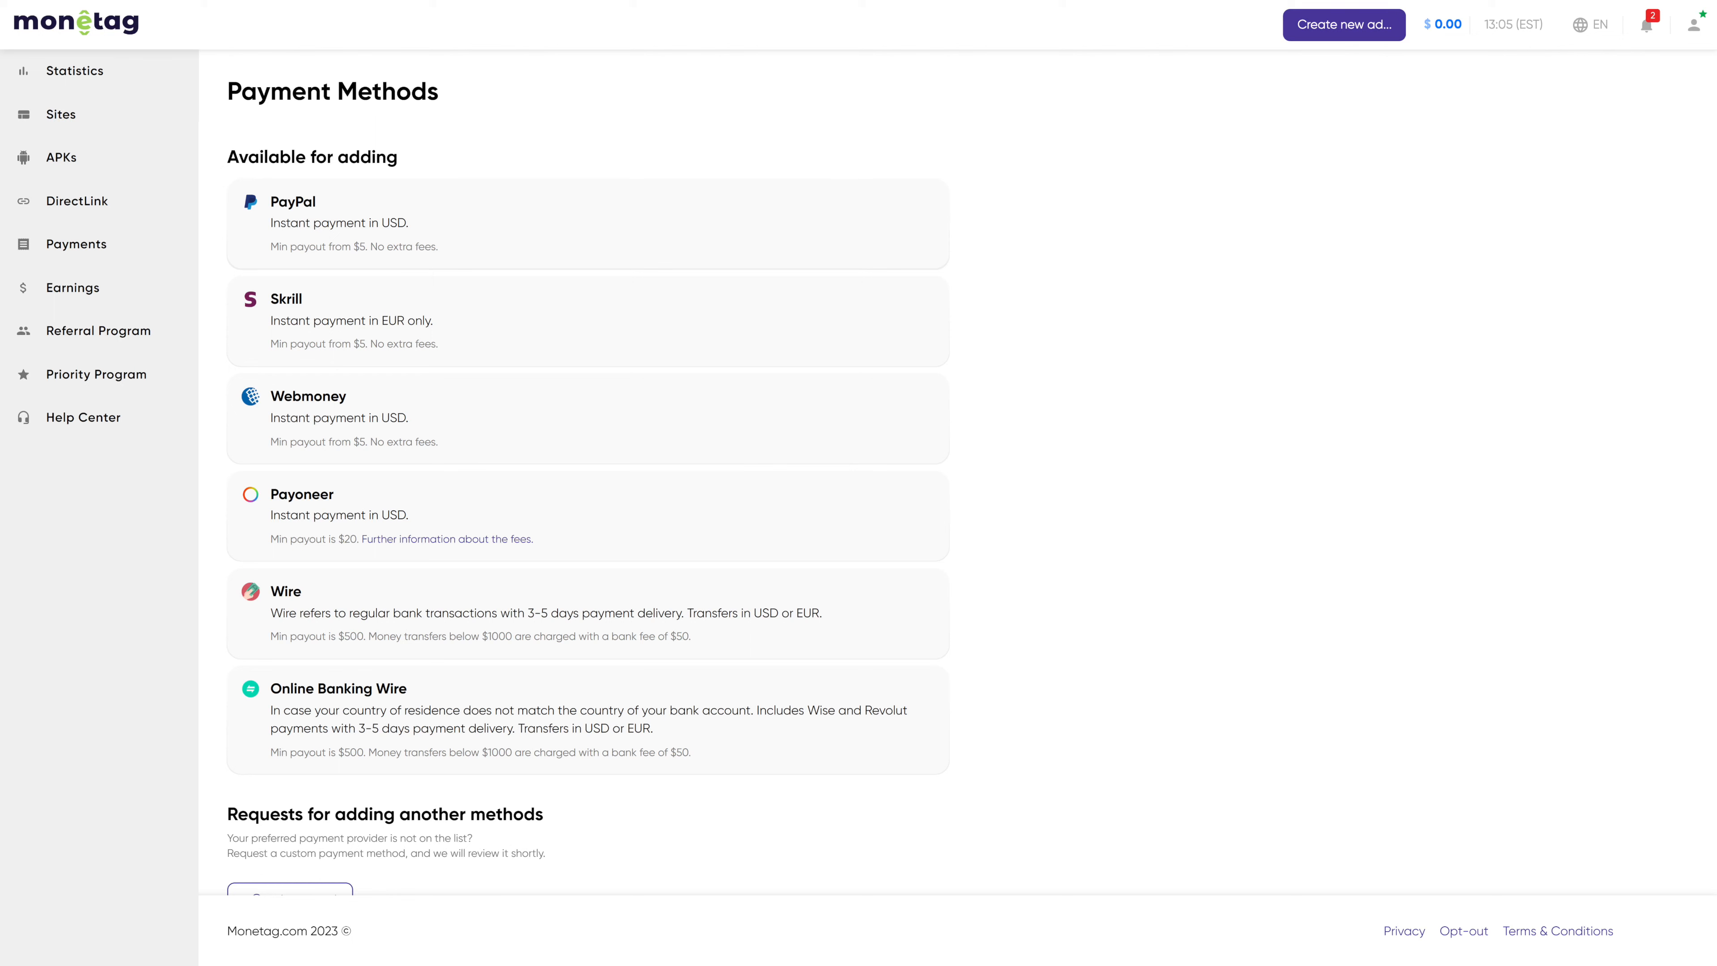
# View the Referral Program terms, then the Priority Program comparison of Green, Silver, Gold and Platinum levels
pyautogui.click(97, 331)
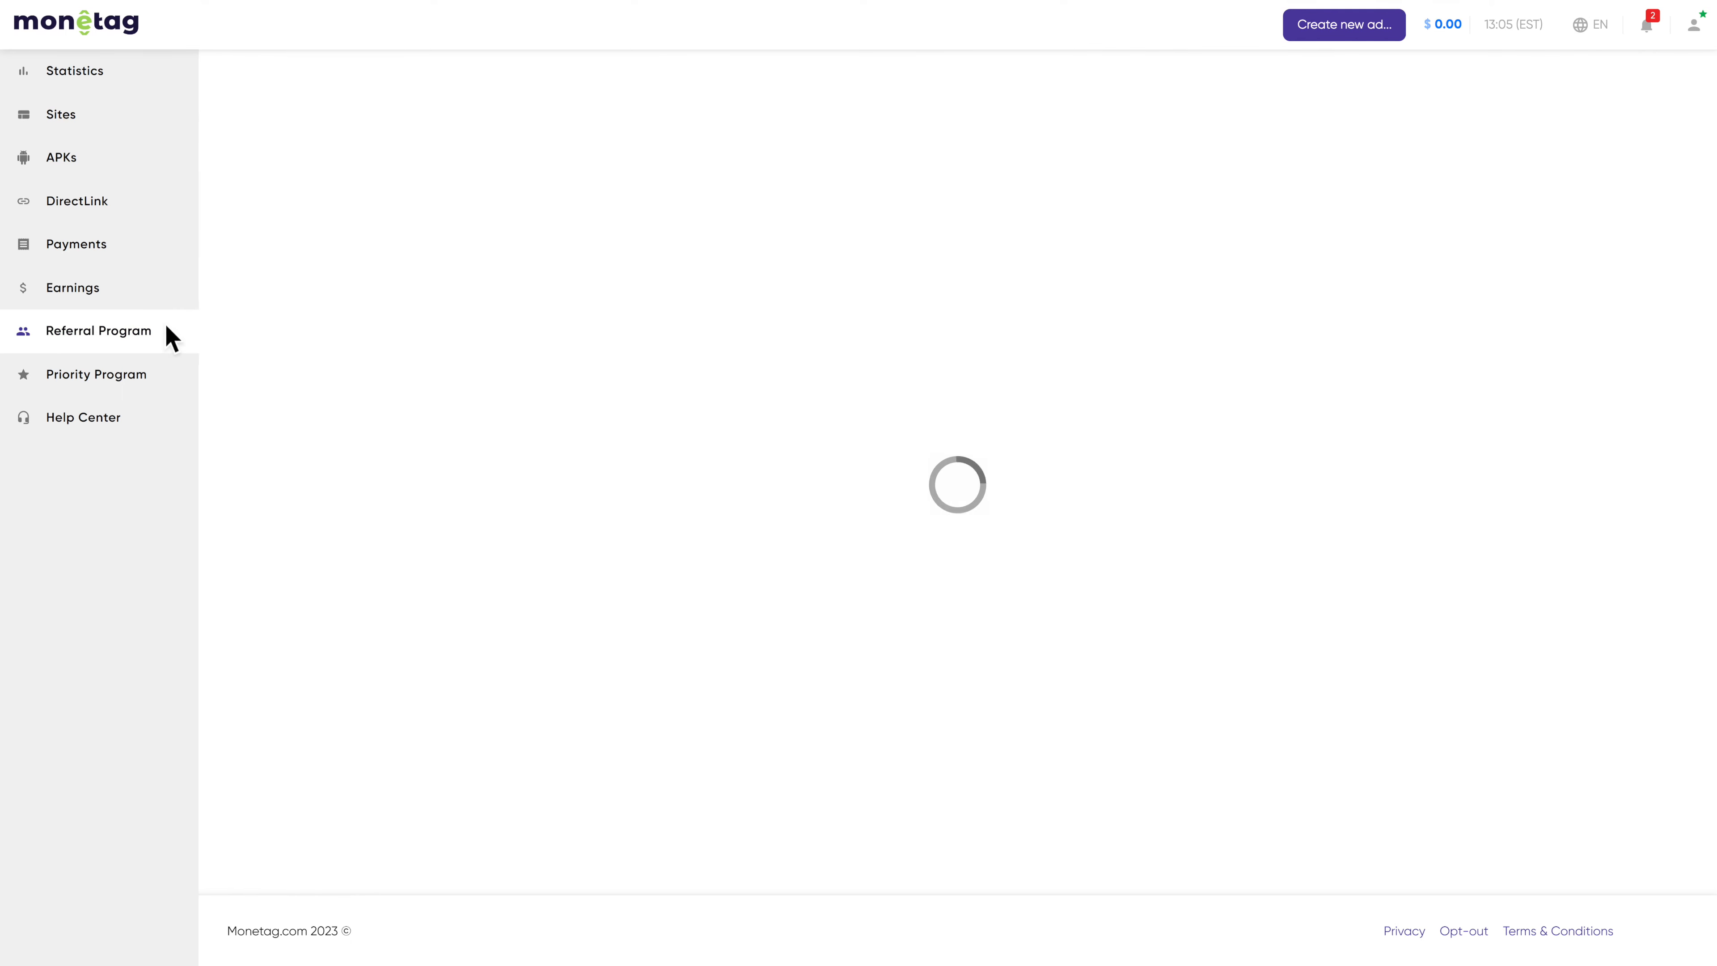
pyautogui.click(97, 331)
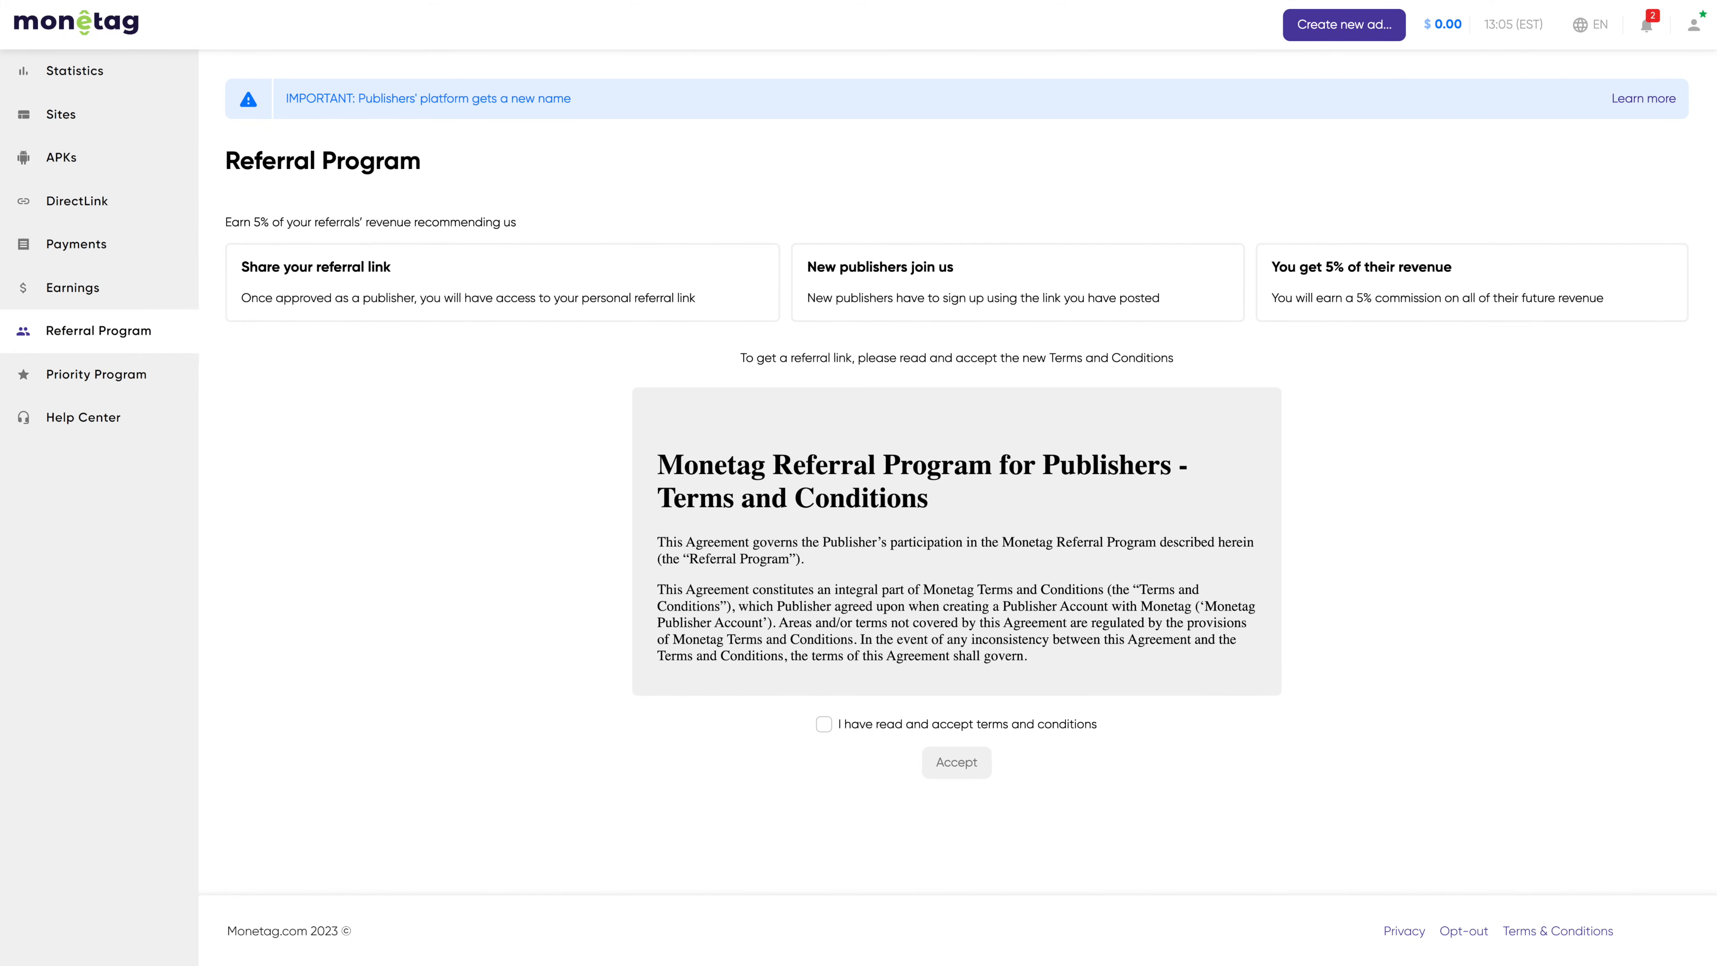
pyautogui.click(96, 373)
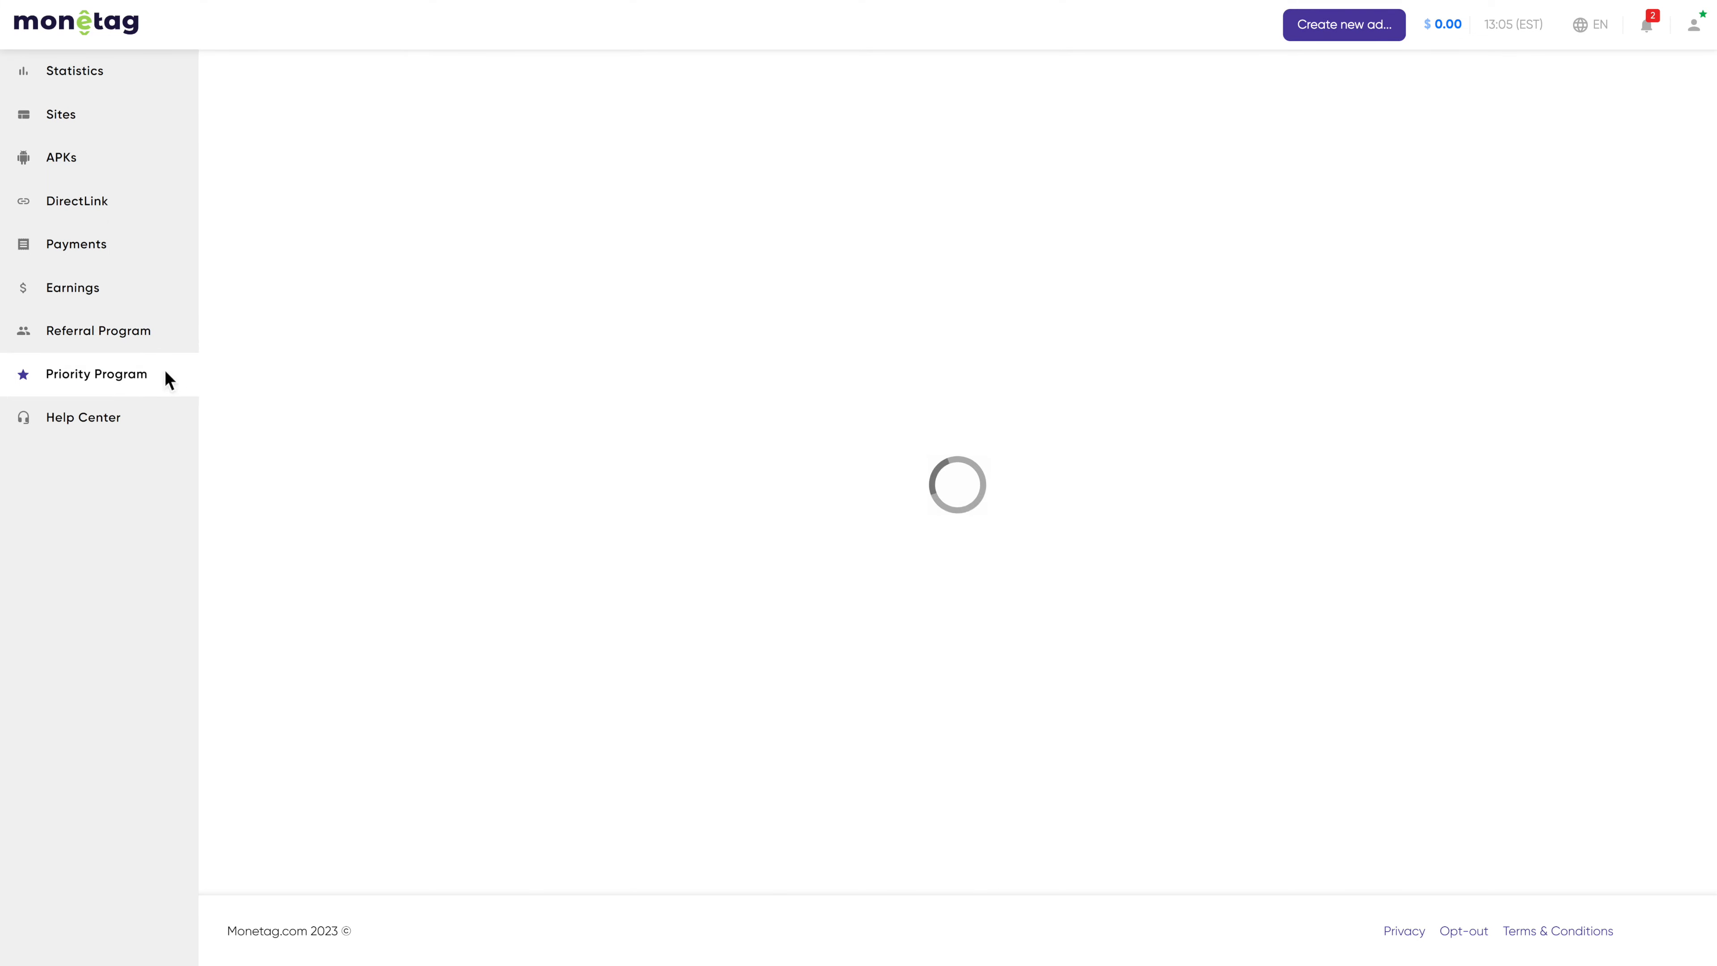
pyautogui.click(97, 373)
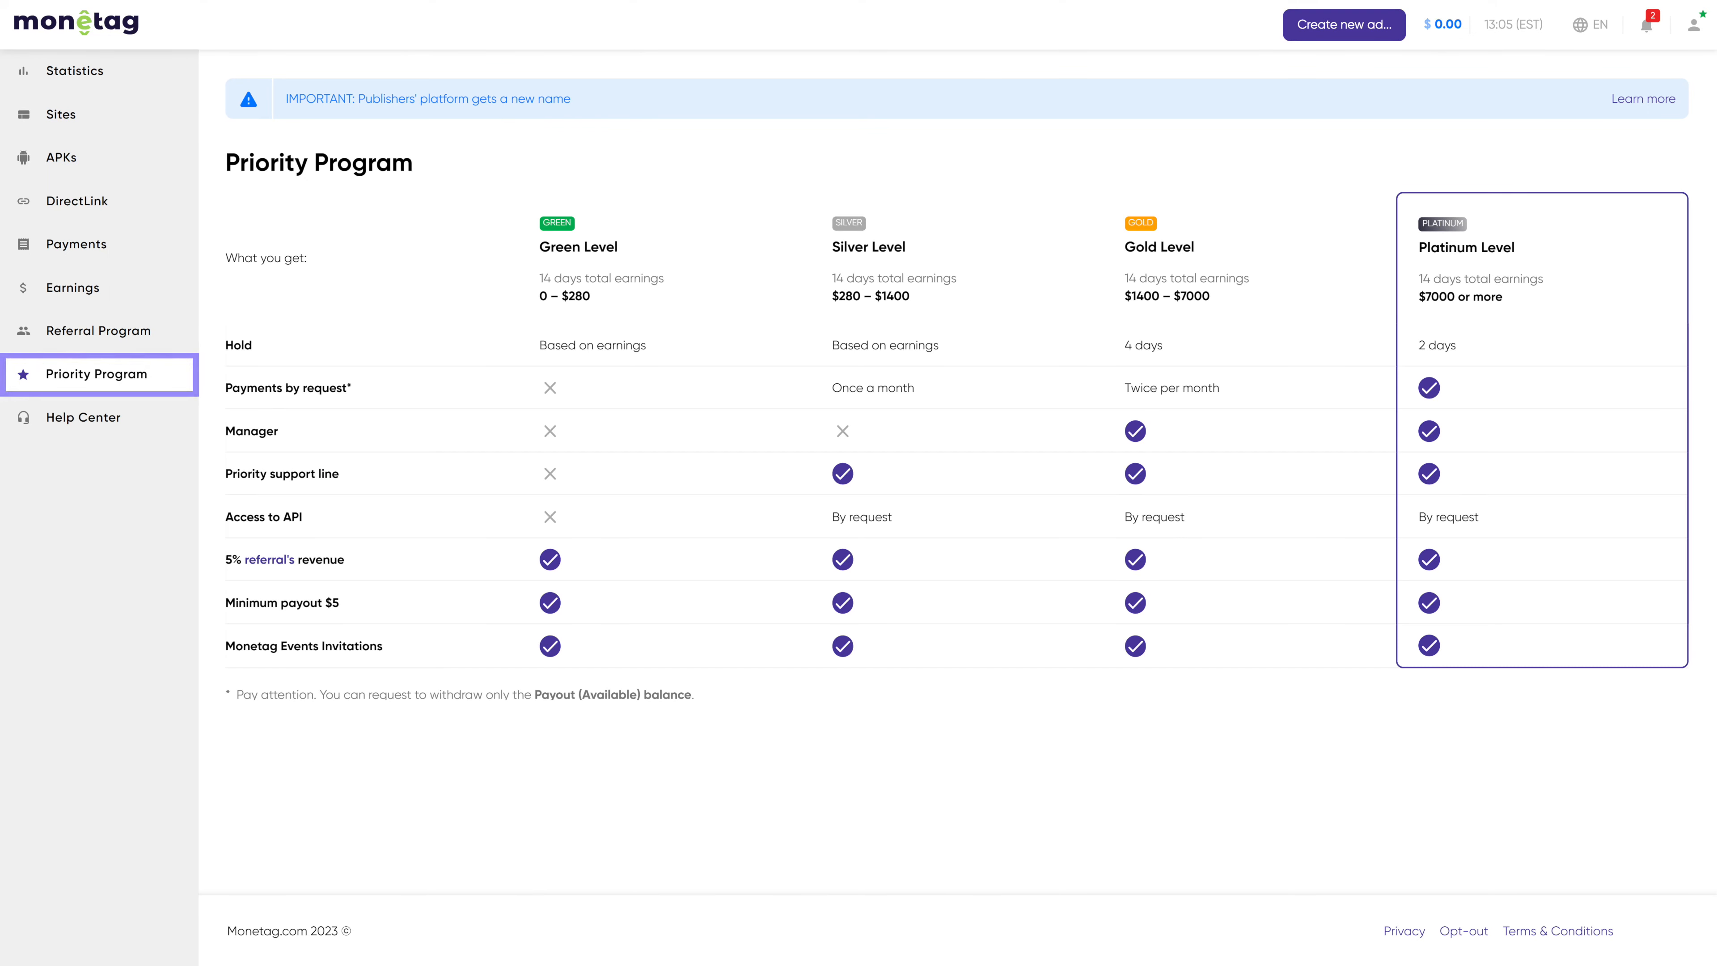